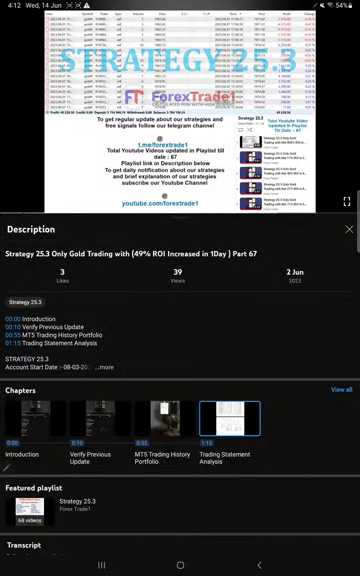
Expand the Strategy 25.3 video's full description to reveal account details and verify links
click(108, 366)
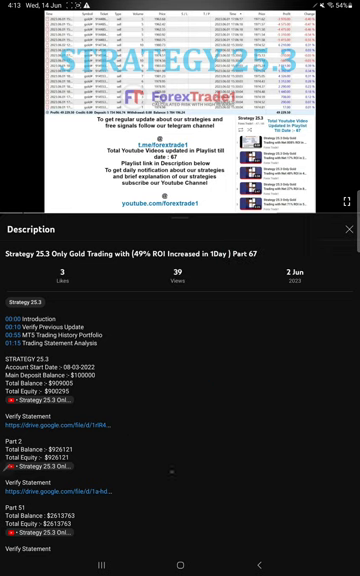
Scroll the description to the final Part 68 entry with its balance, equity and verify link
scroll(down, 3)
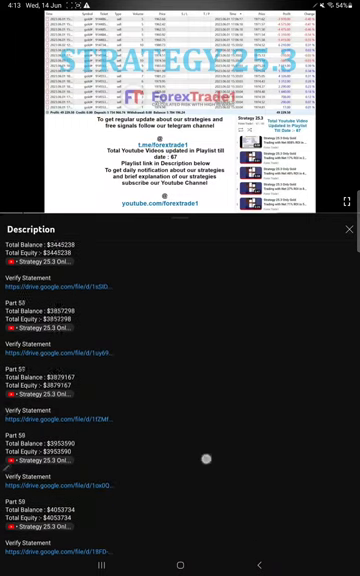
scroll(down, 3)
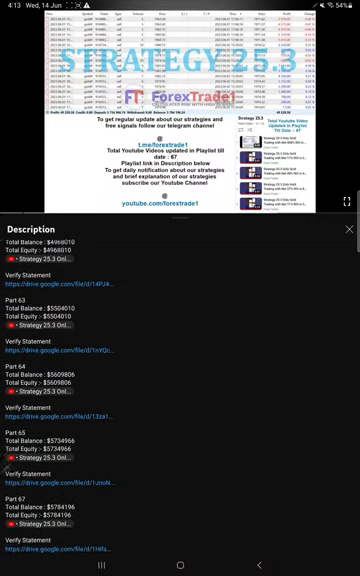
scroll(down, 3)
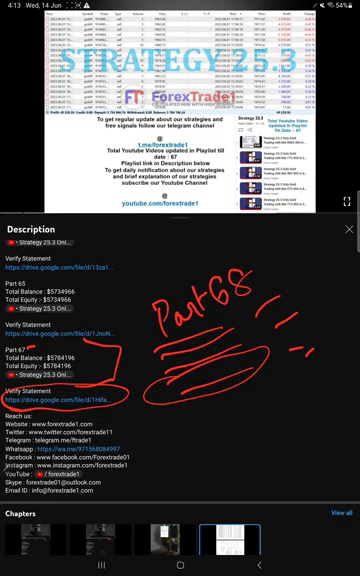
Switch from YouTube to MetaTrader's list of open XAUUSD buy positions
click(180, 572)
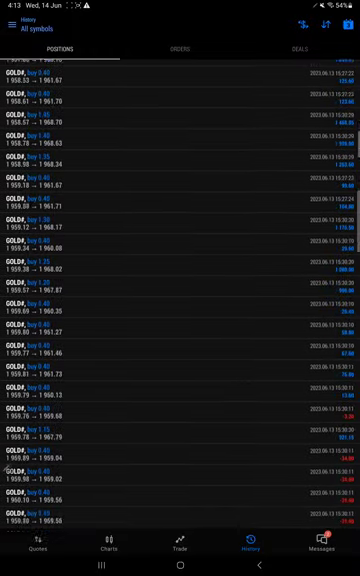
Scroll through the positions list and bring up the recent-apps overview
scroll(down, 3)
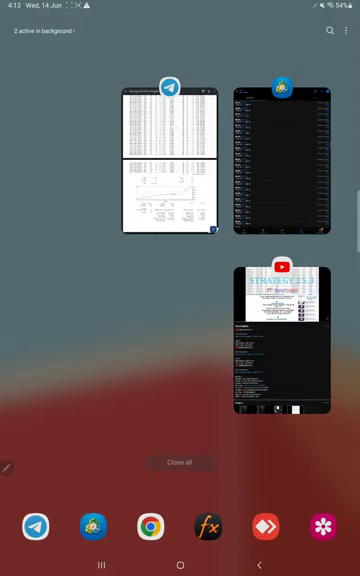
View the Strategy 25.3 Part 68 statement PDF's trade tables and equity growth chart
click(280, 340)
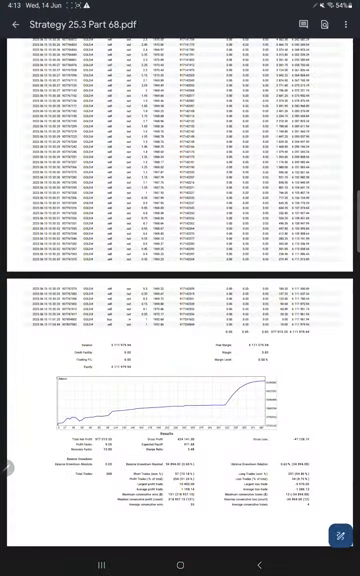
scroll(down, 3)
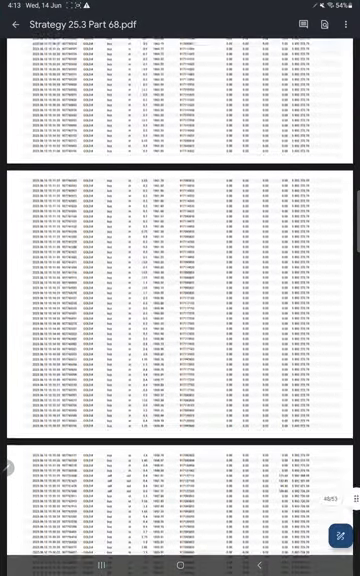
scroll(down, 3)
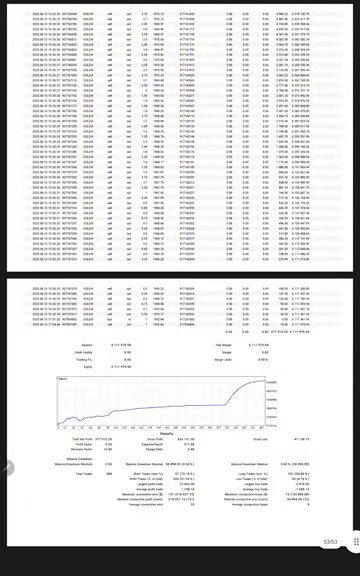